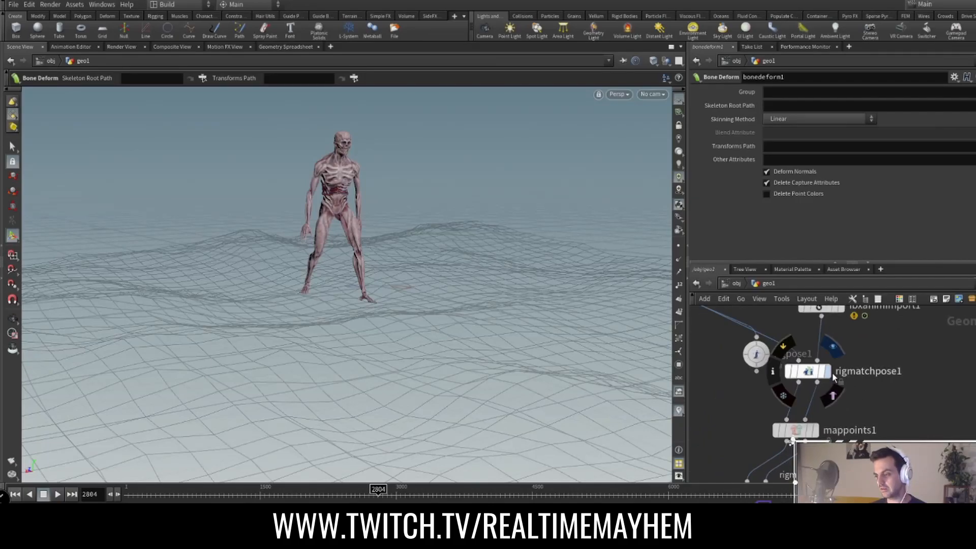
Step: Assign uvgrid_grey.pic as the ground grid's quick-shade texture and display it in the viewport
left_click(806, 371)
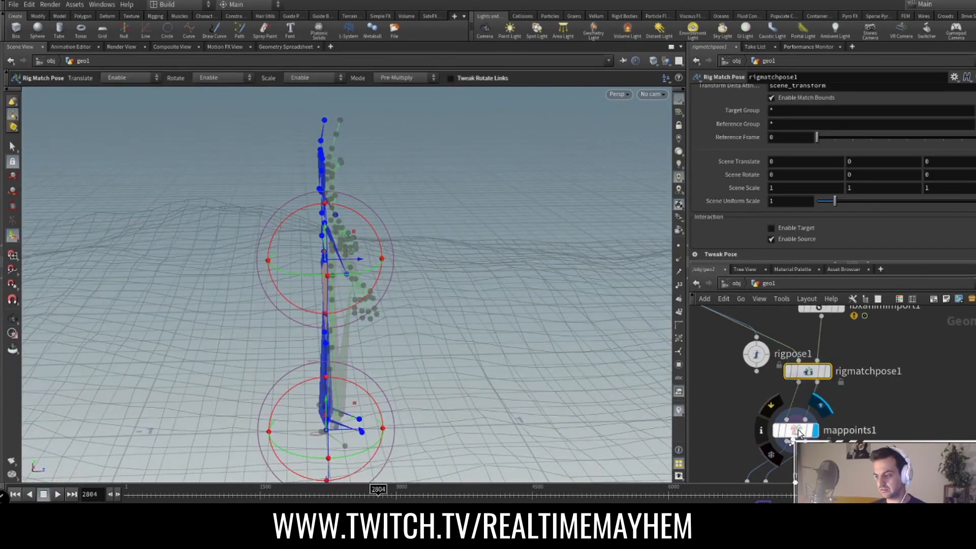
left_click(797, 430)
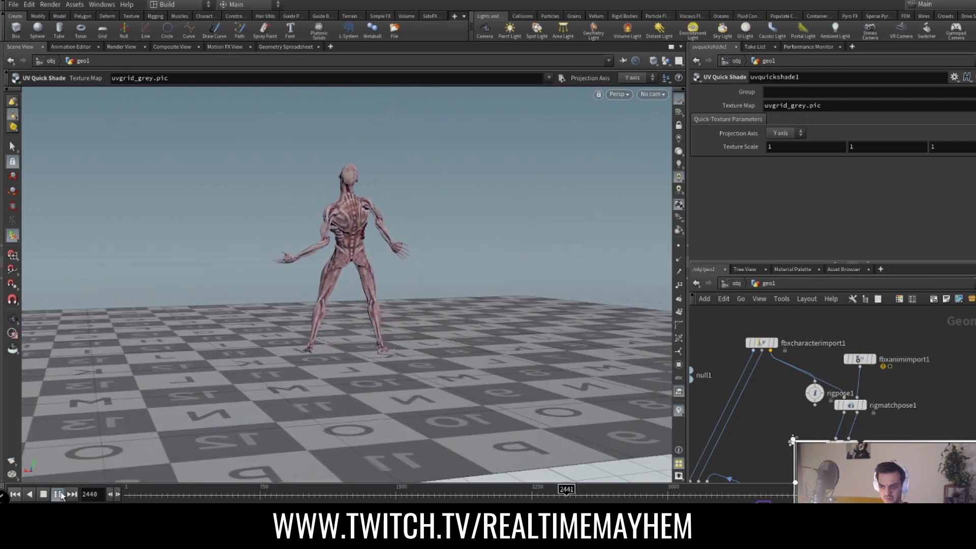
Step: Select rigmatchpose1 and view its skeleton and handles from the Right side view
left_click(56, 494)
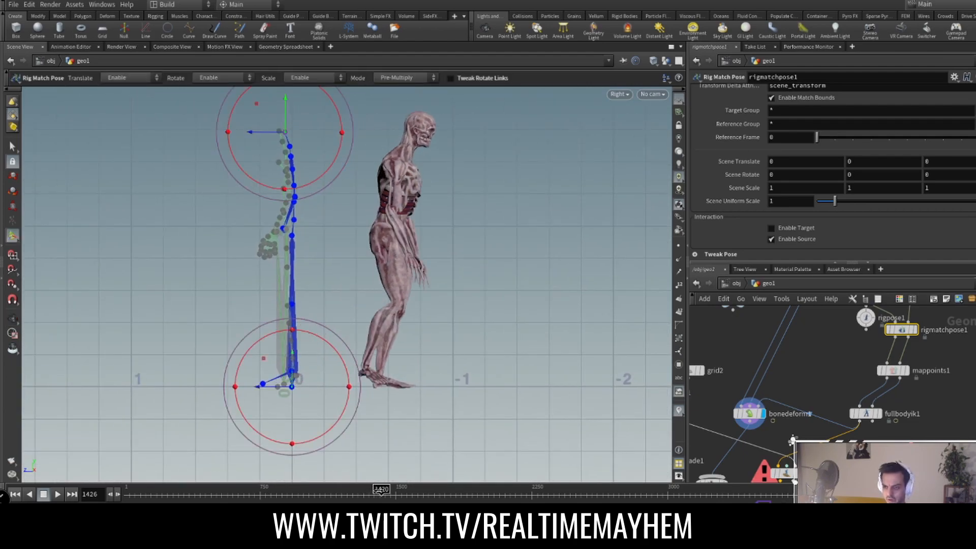
Step: Adjust the neck and head match-pose handles and list the Mode options (Pre-Multiply)
left_click(57, 494)
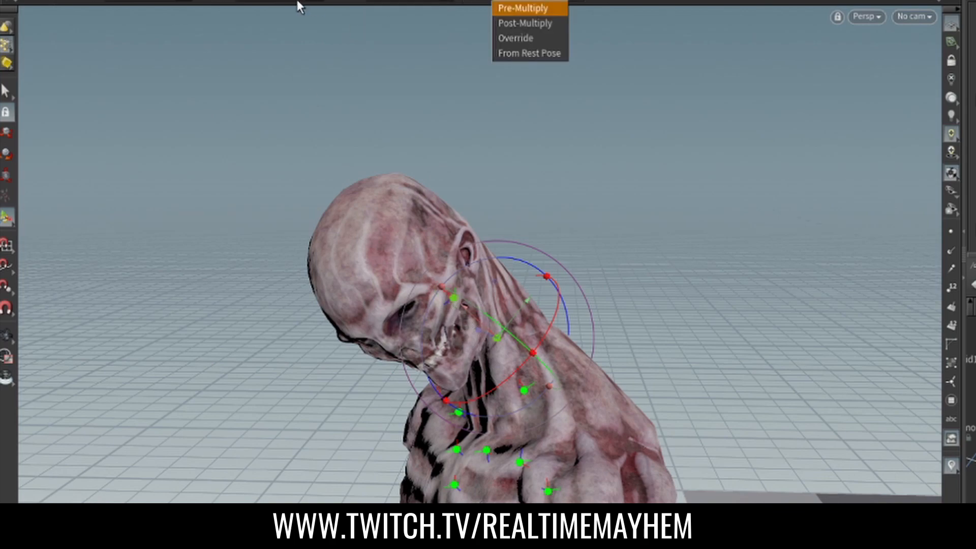
Step: Show fbxcharacterimport1's Import parameters and play the timeline animation
left_click(522, 7)
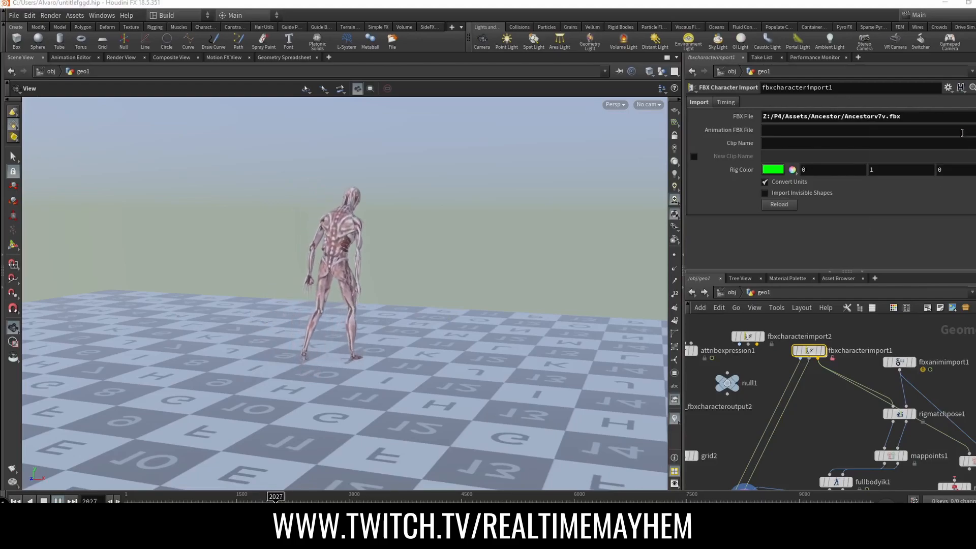
left_click(70, 500)
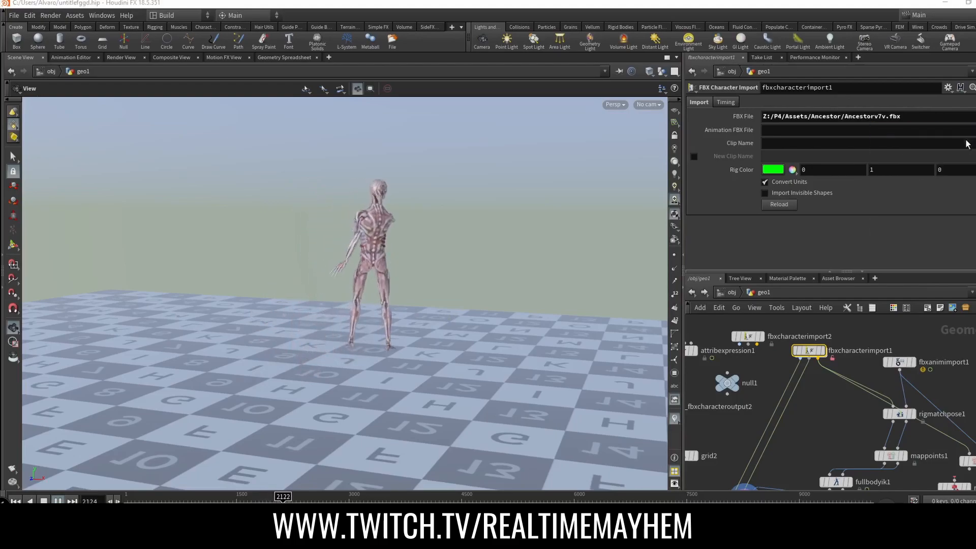